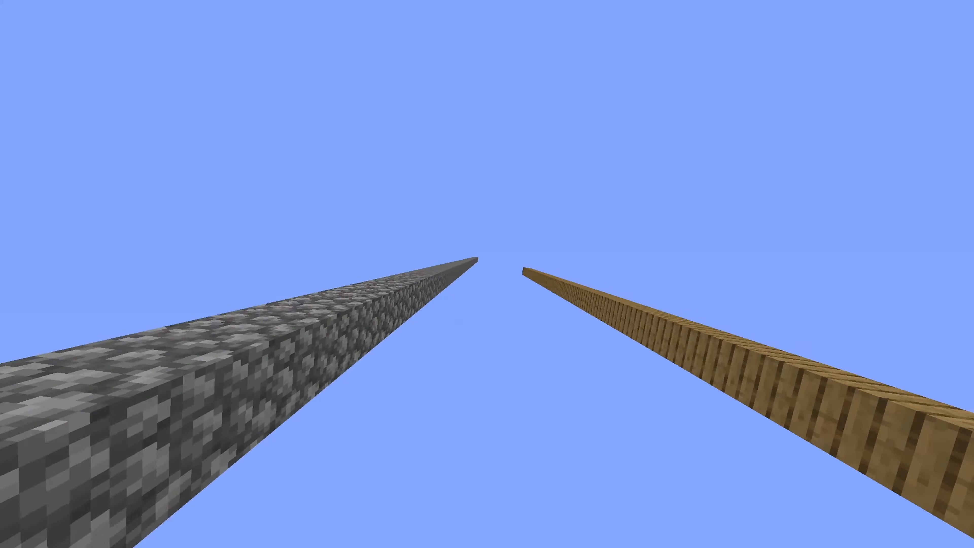
pyautogui.moveTo(487, 274)
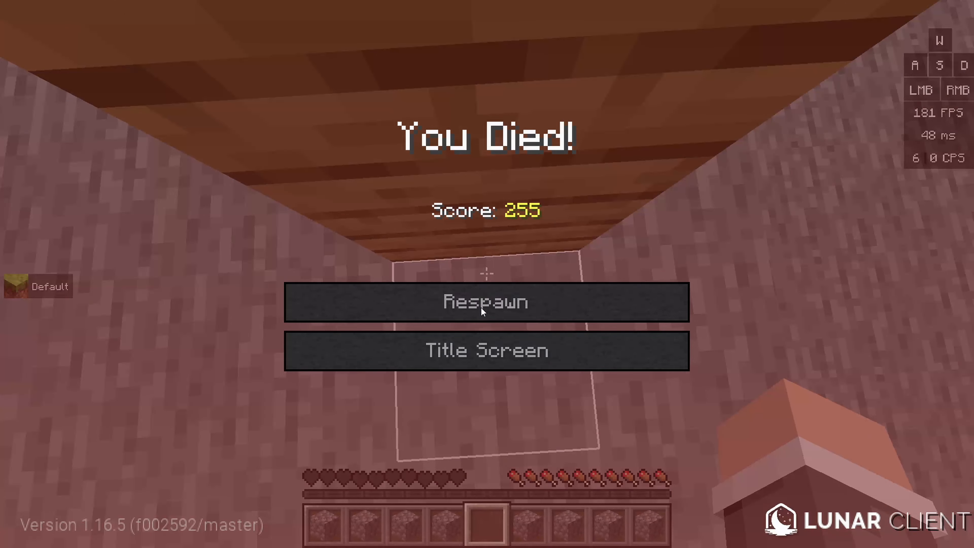
# Respawn from the death screen and capture the fall holding a honey block.
pyautogui.click(487, 302)
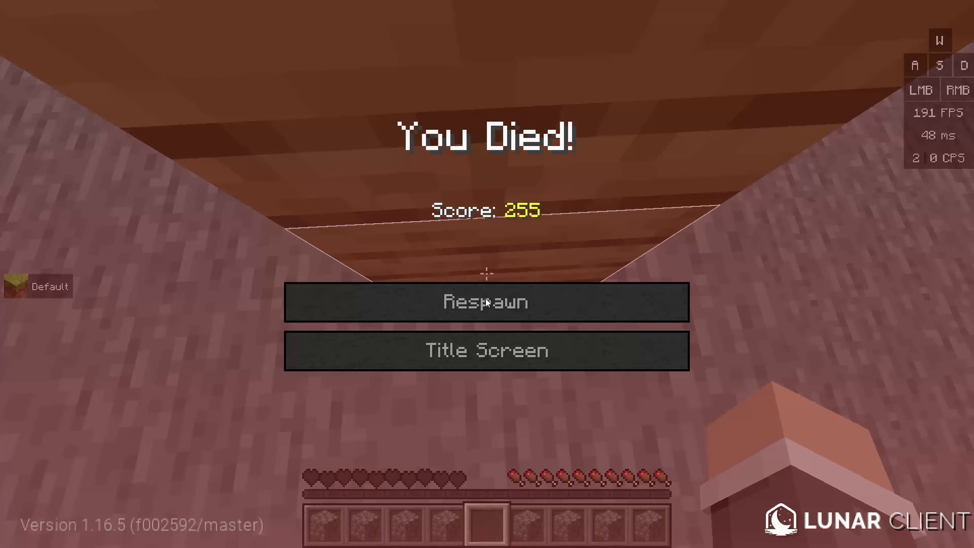
pyautogui.click(487, 302)
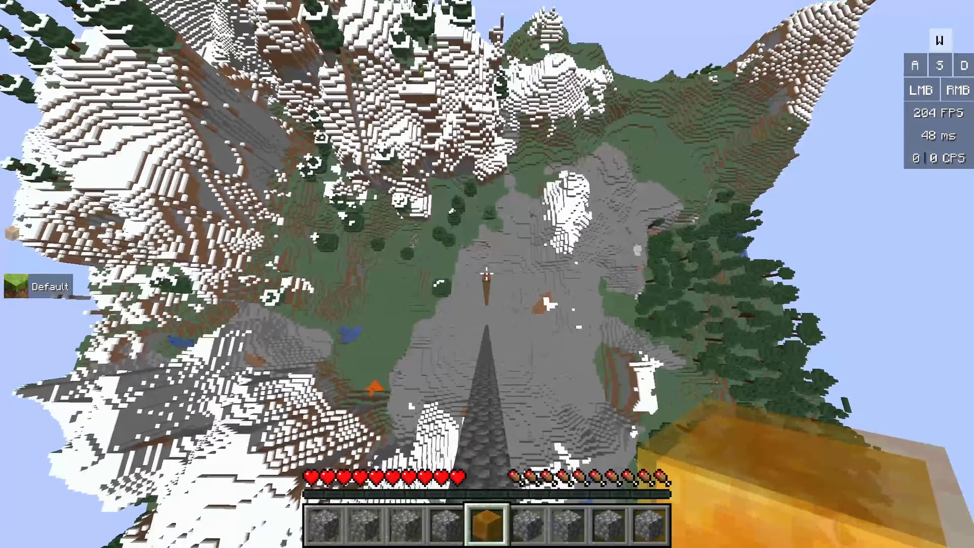
pyautogui.moveTo(487, 274)
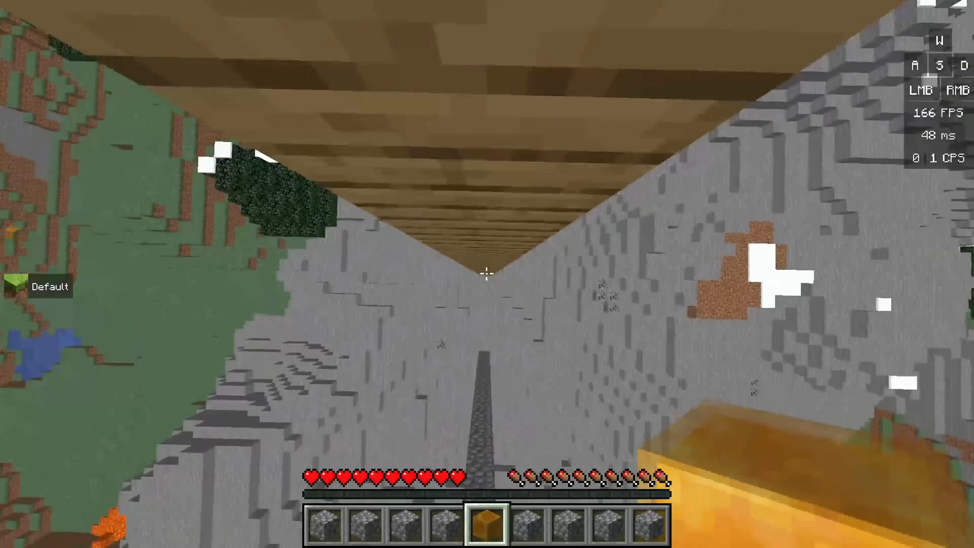
pyautogui.press('e')
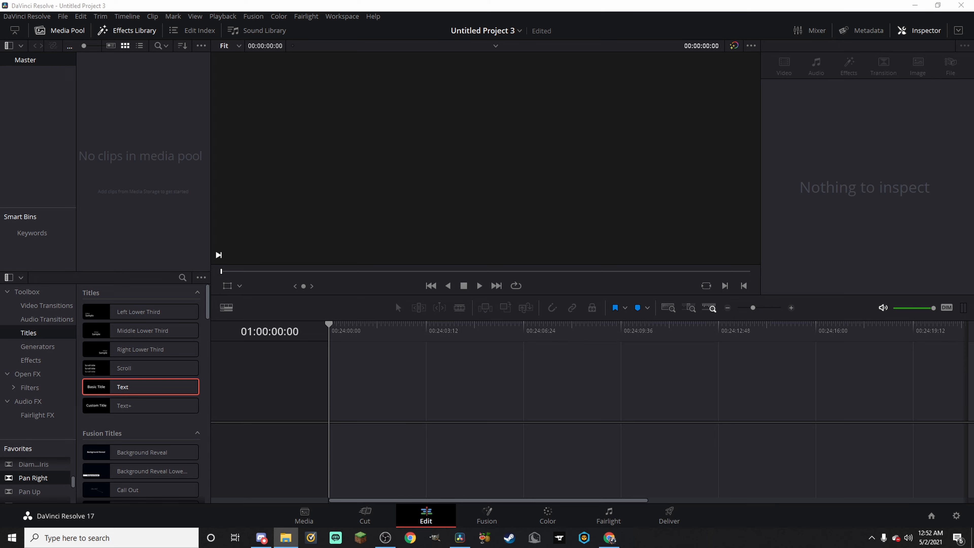
# Place the Minecraft recording on the timeline and blade it into three pieces around the crafting moment.
pyautogui.click(114, 69)
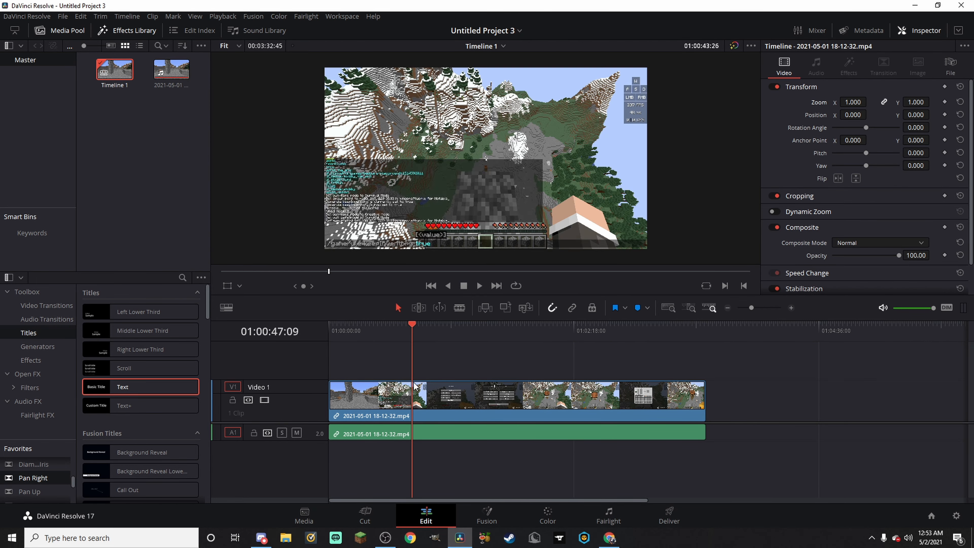
pyautogui.click(424, 324)
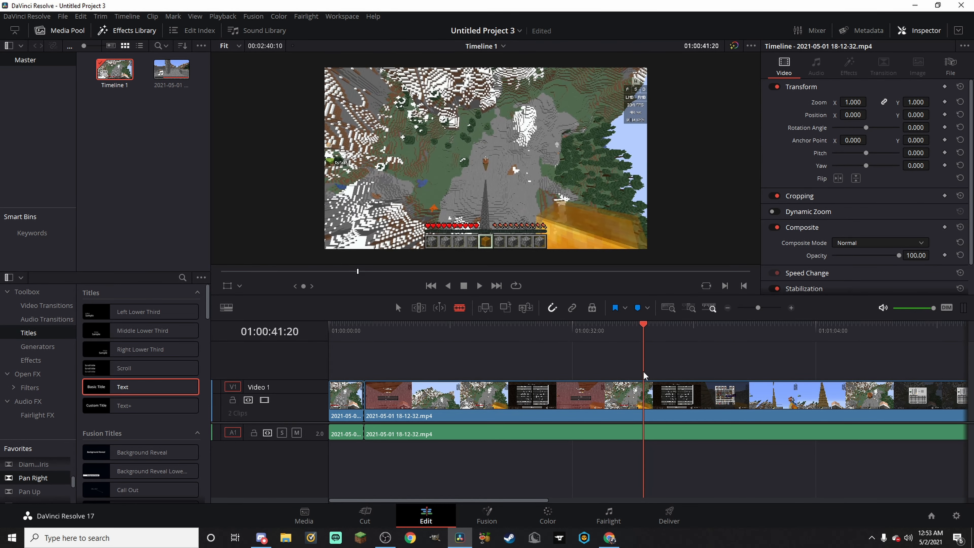
pyautogui.click(648, 374)
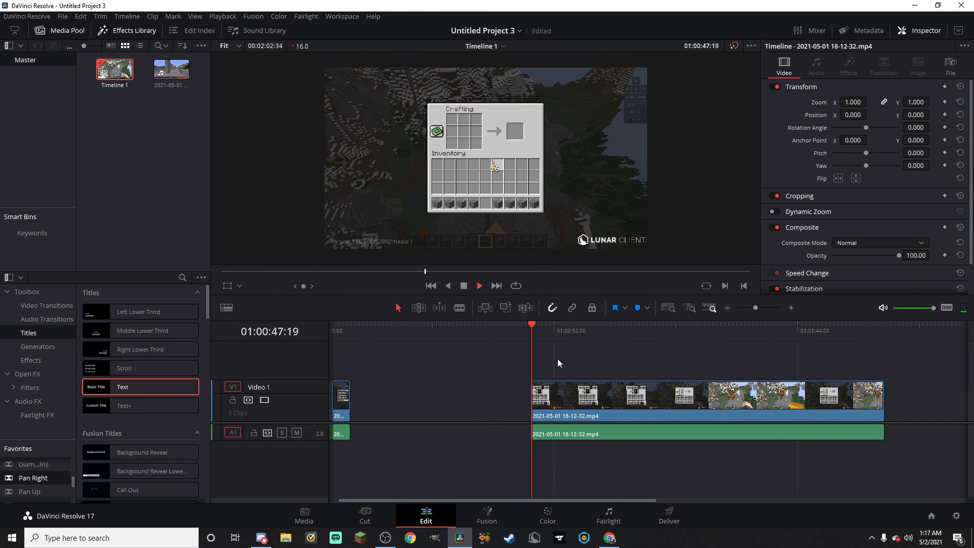
pyautogui.click(533, 324)
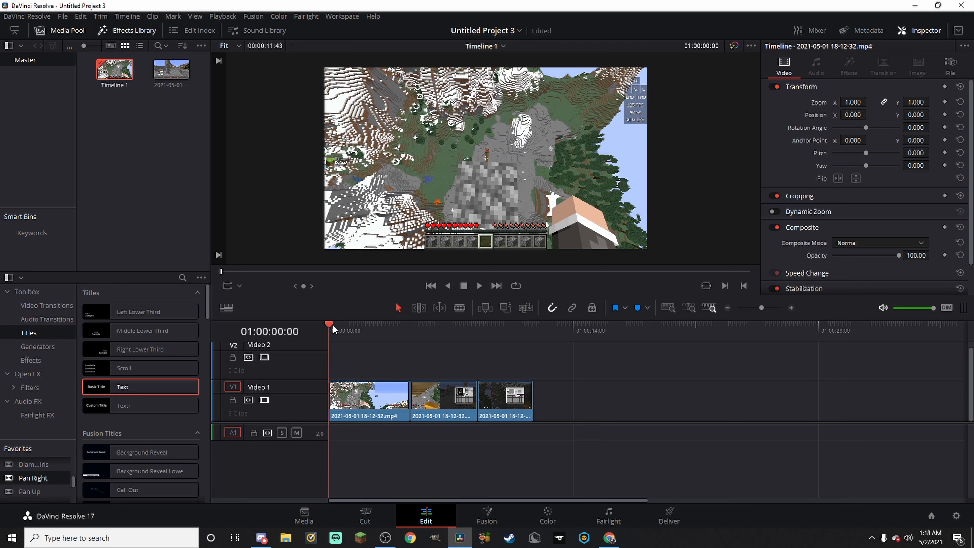
# Add a blue marker at the frame where the crafting screen first appears.
pyautogui.click(361, 324)
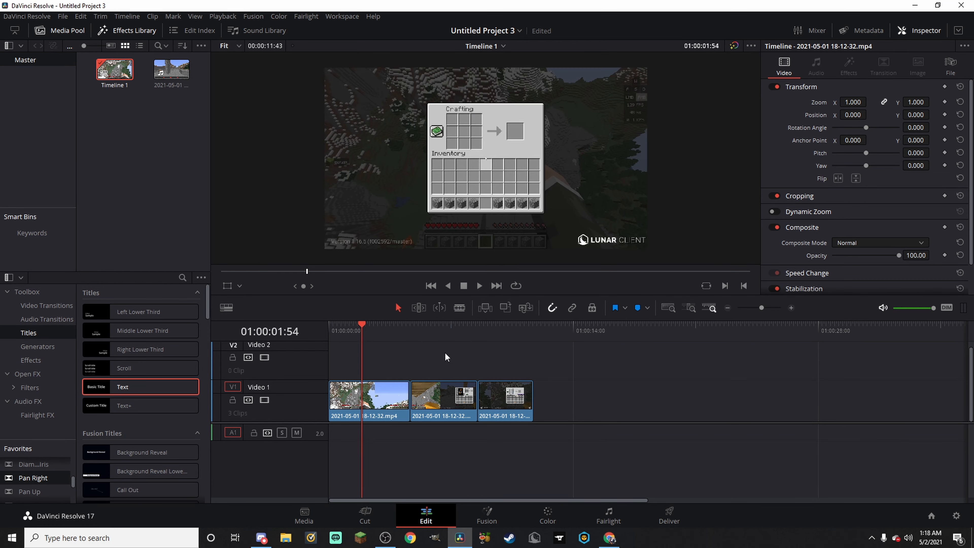
pyautogui.click(629, 307)
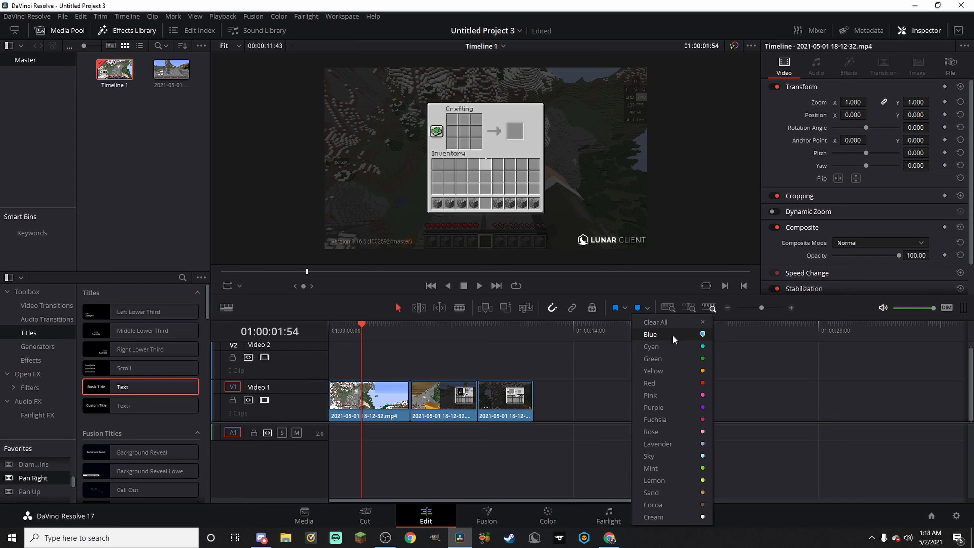
pyautogui.click(650, 334)
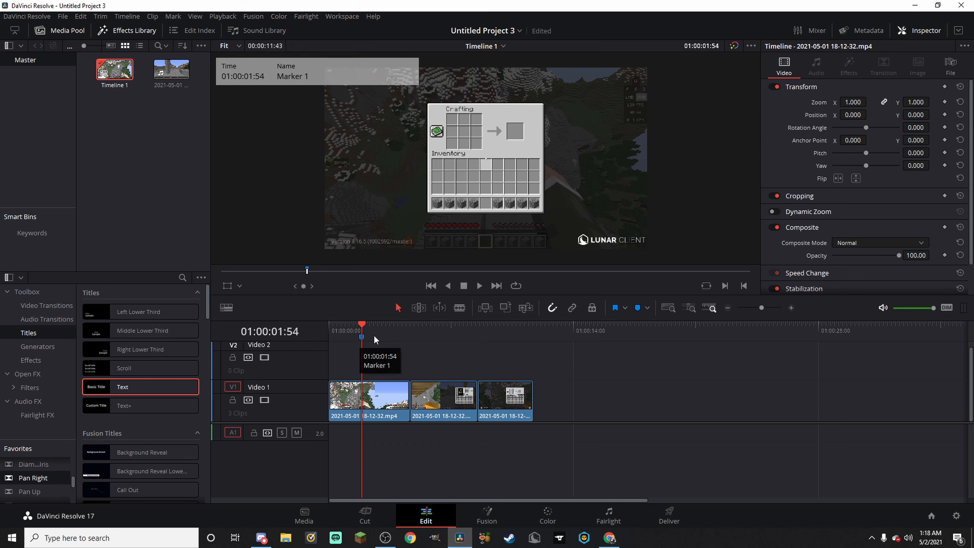
pyautogui.click(443, 398)
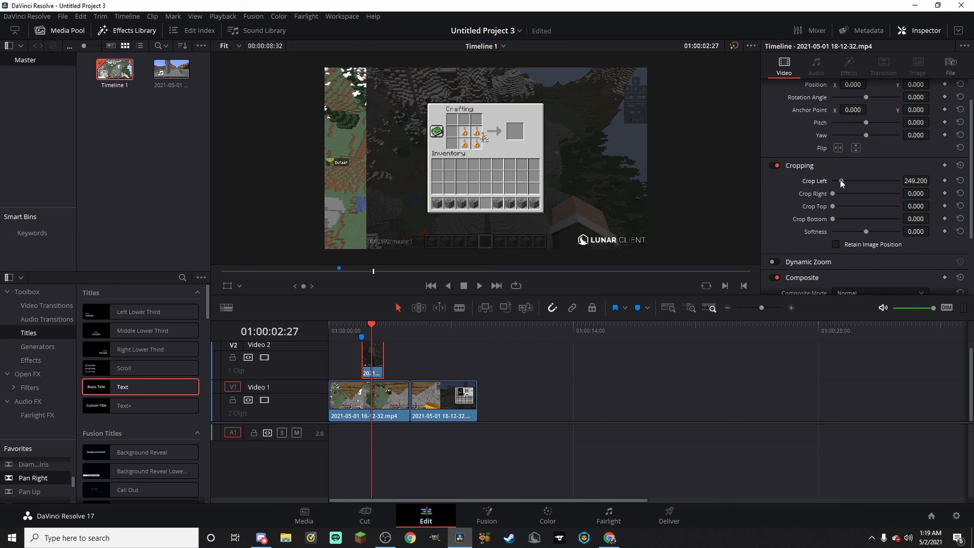
# Crop the Video 2 crafting clip (Left/Right 612.6, Top/Bottom 214.4) into a centred inset.
pyautogui.moveTo(841, 181); pyautogui.dragTo(854, 181)
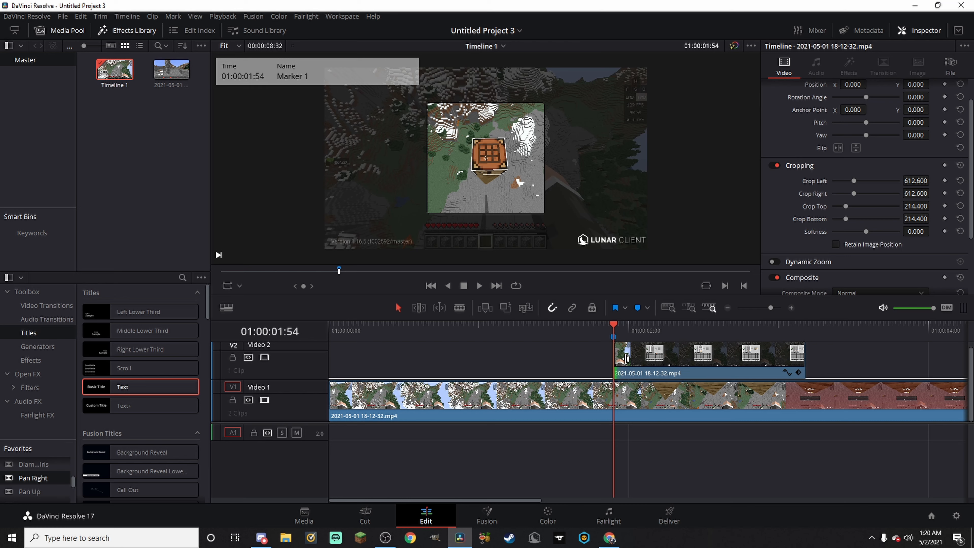
# Slide the cropped overlay slightly later on Video 2 and scrub to check its timing during the drop.
pyautogui.moveTo(628, 359); pyautogui.dragTo(621, 360)
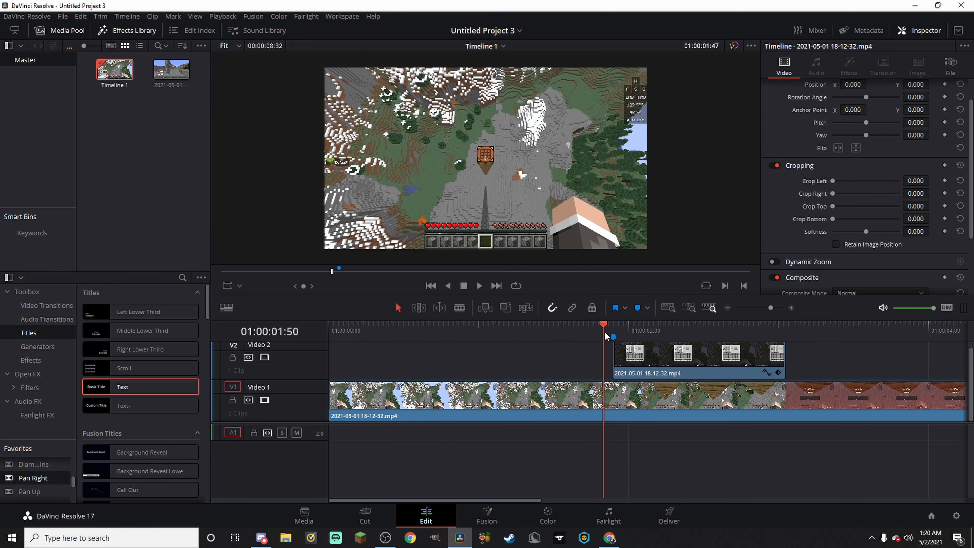
pyautogui.click(478, 285)
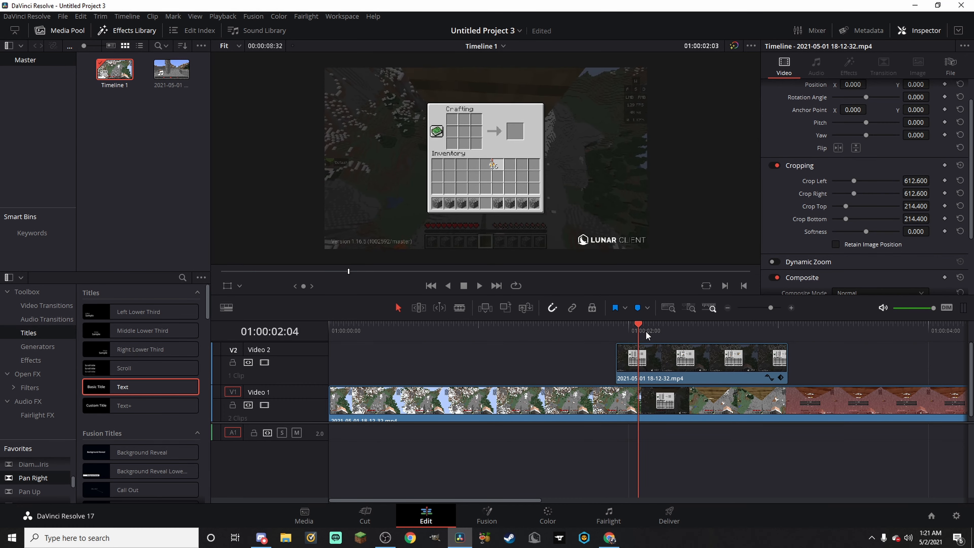
pyautogui.moveTo(638, 324); pyautogui.dragTo(628, 324)
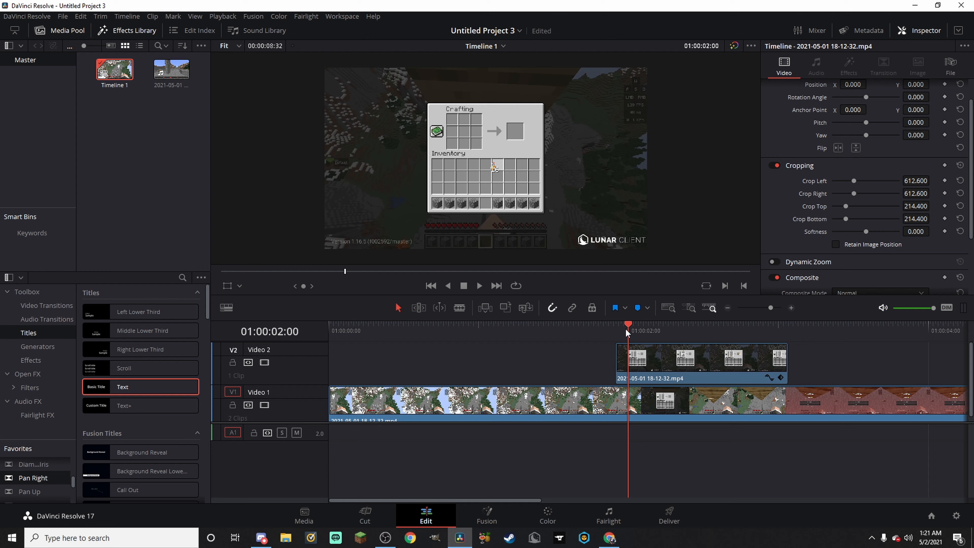
pyautogui.moveTo(629, 333)
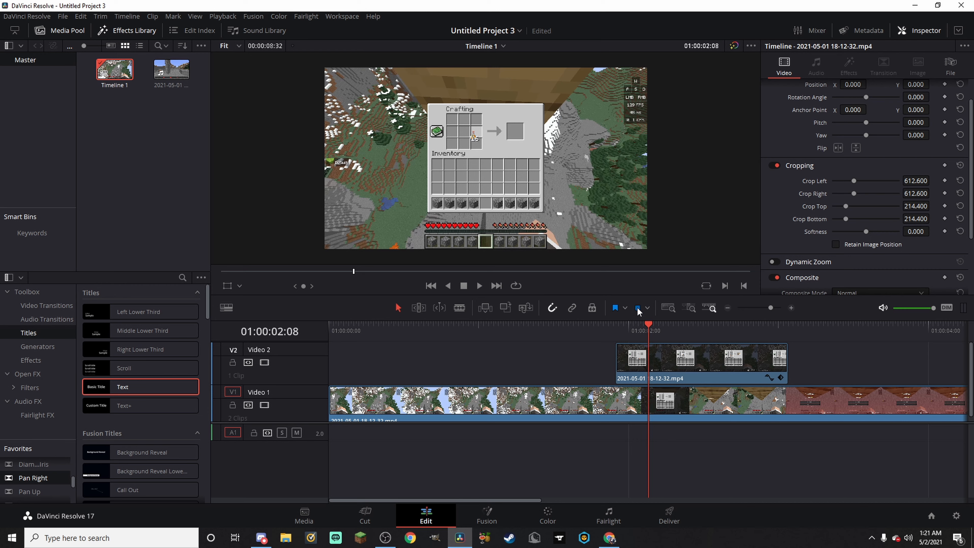
# Shorten the overlay clip with Retime Controls so crafting flashes briefly mid-fall.
pyautogui.rightClick(701, 363)
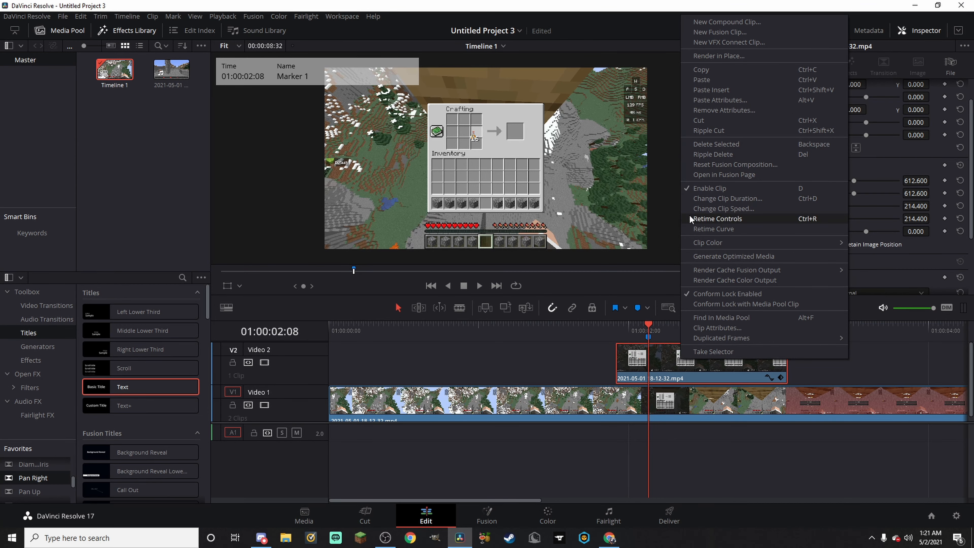
pyautogui.moveTo(724, 208)
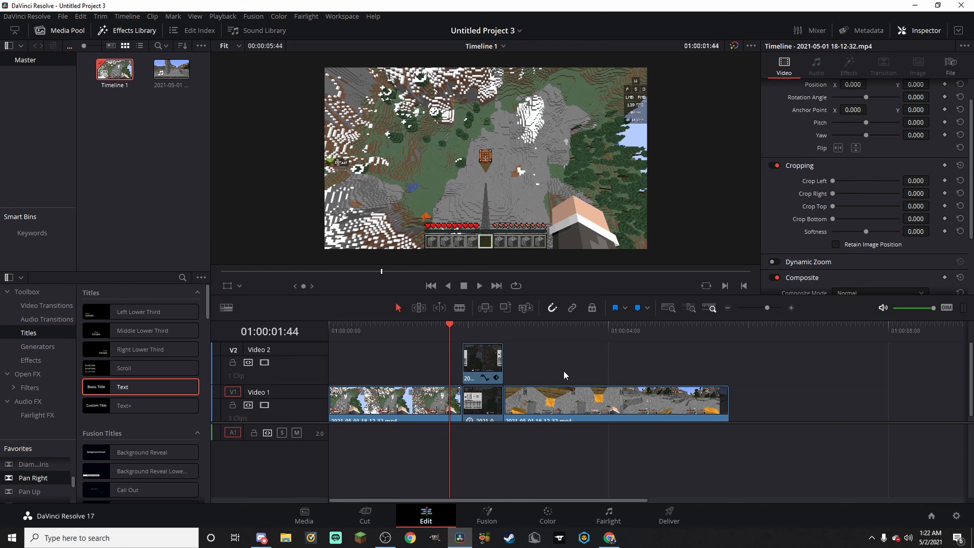
pyautogui.click(535, 324)
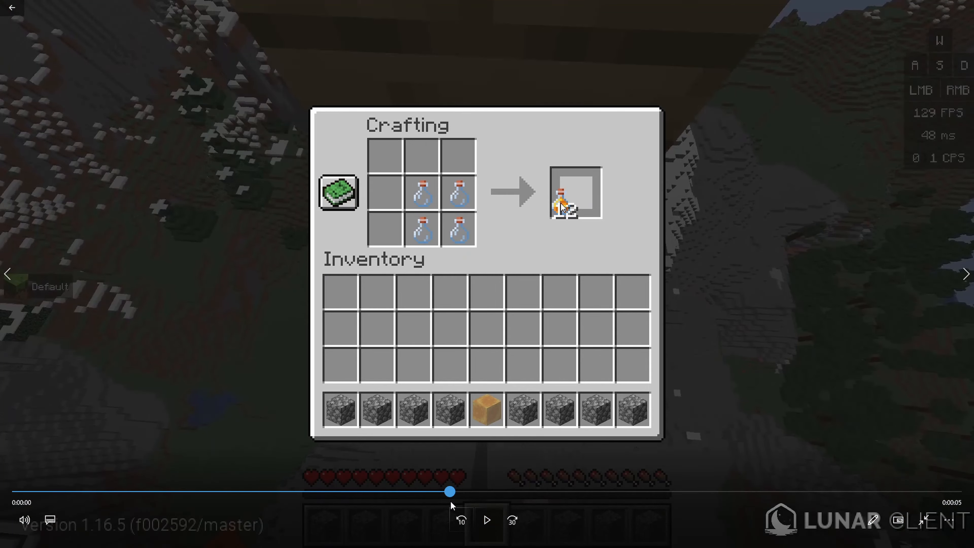
pyautogui.moveTo(453, 509)
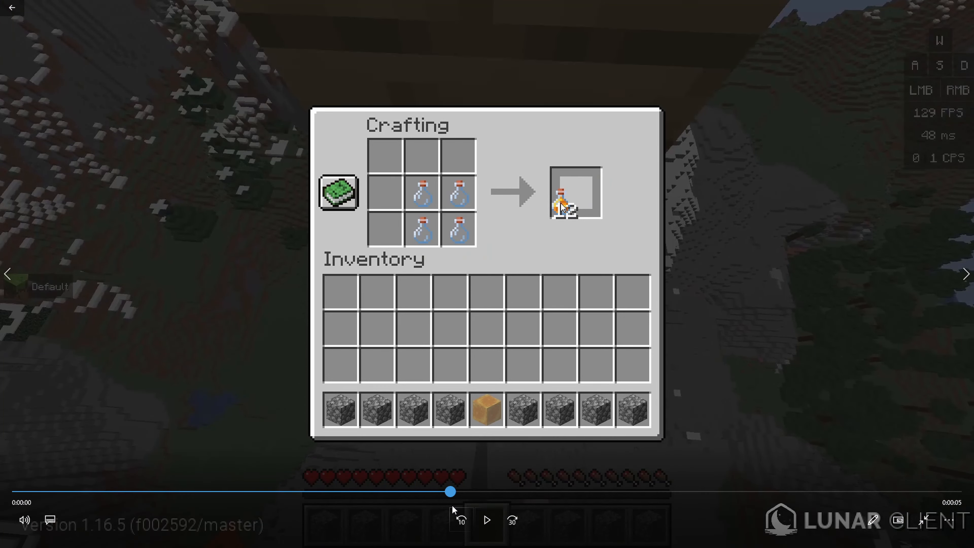
# Play the exported five-second clip, rewind to the crafting part, and watch through to the honey-block landing.
pyautogui.press('Escape')
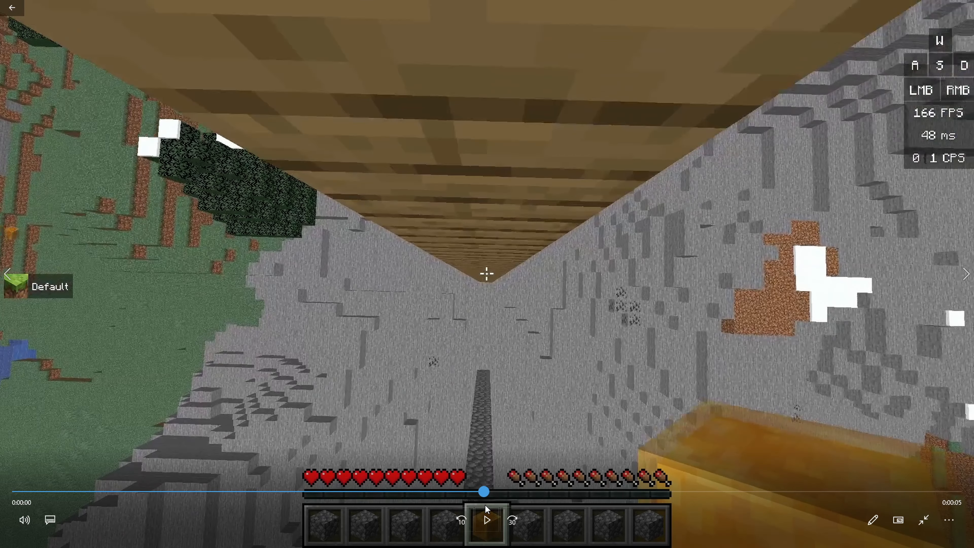
pyautogui.moveTo(485, 492); pyautogui.dragTo(562, 493)
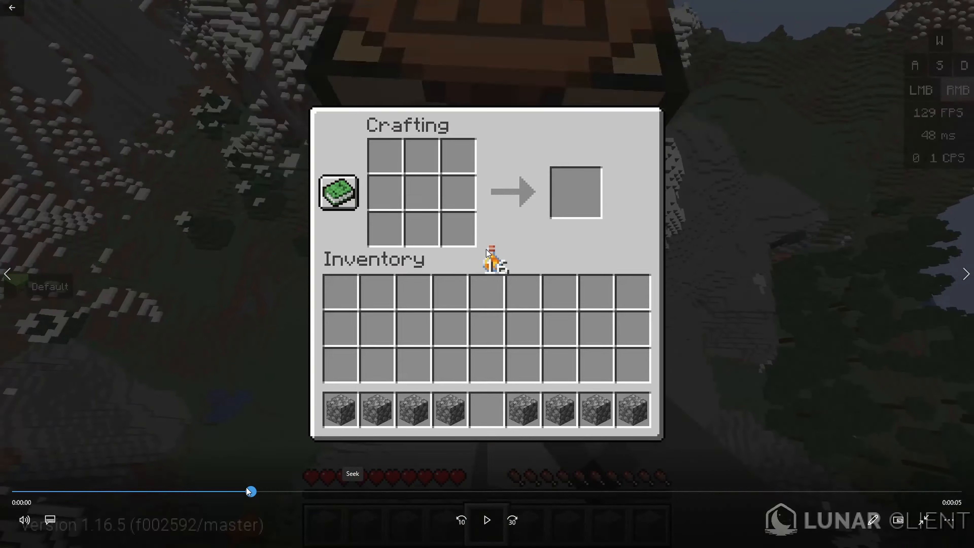
pyautogui.press('Escape')
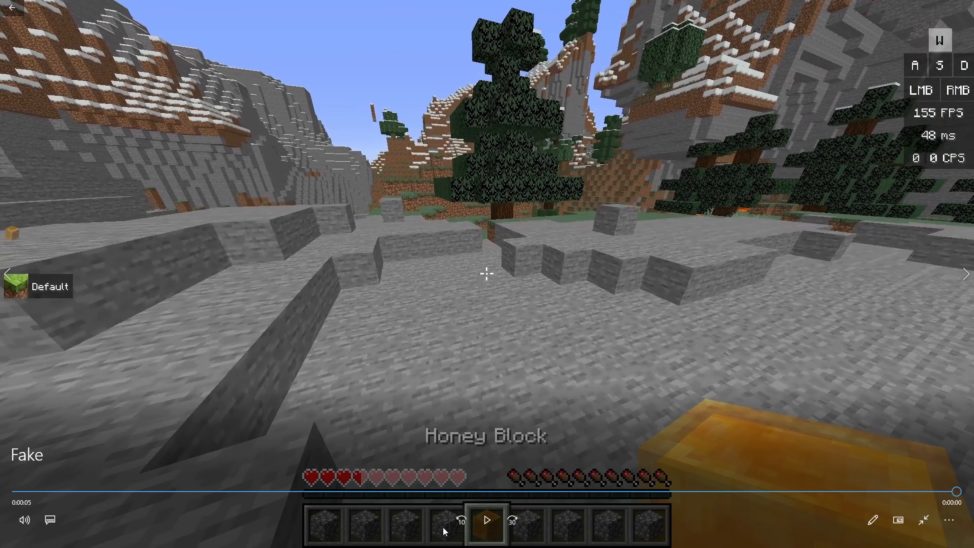
pyautogui.click(486, 520)
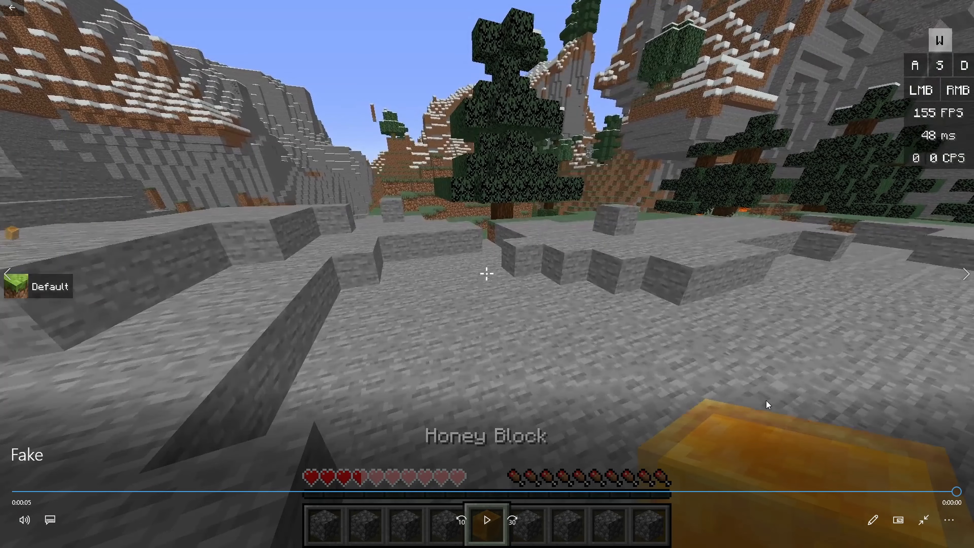
pyautogui.moveTo(782, 260)
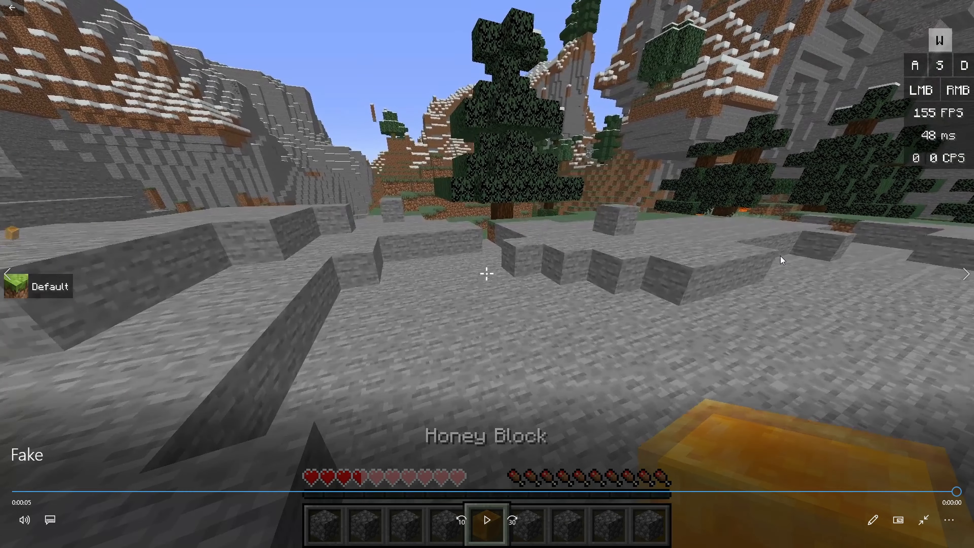
pyautogui.moveTo(768, 267)
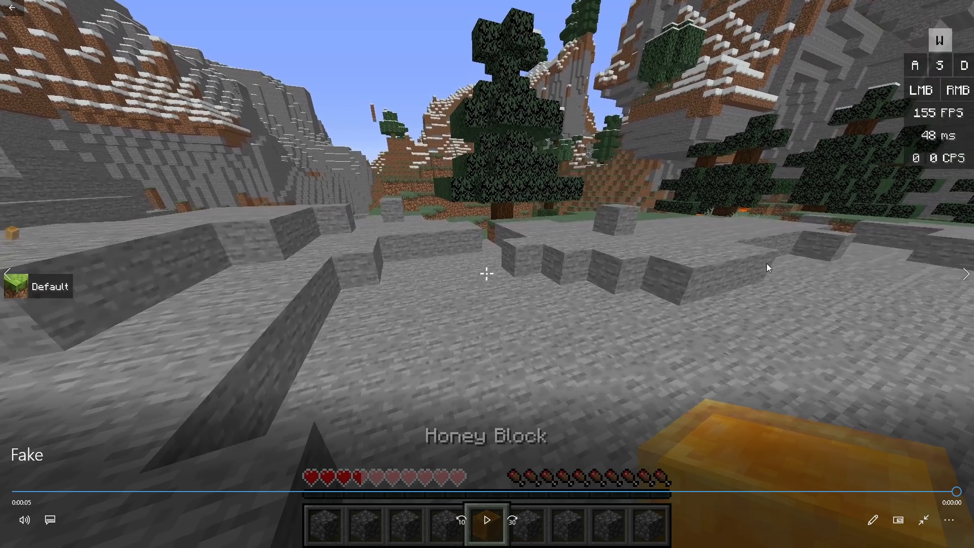